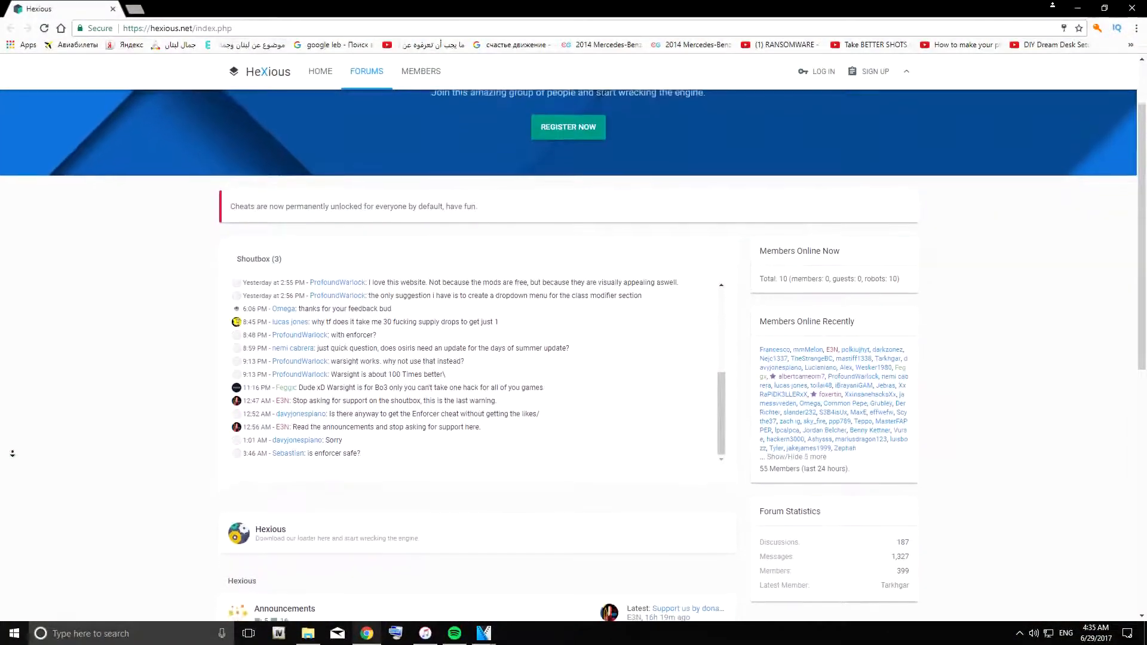
Step: Scroll down the Hexious forum page before switching to the desktop client
{"action": "scroll", "scroll_direction": "down", "scroll_amount": 3}
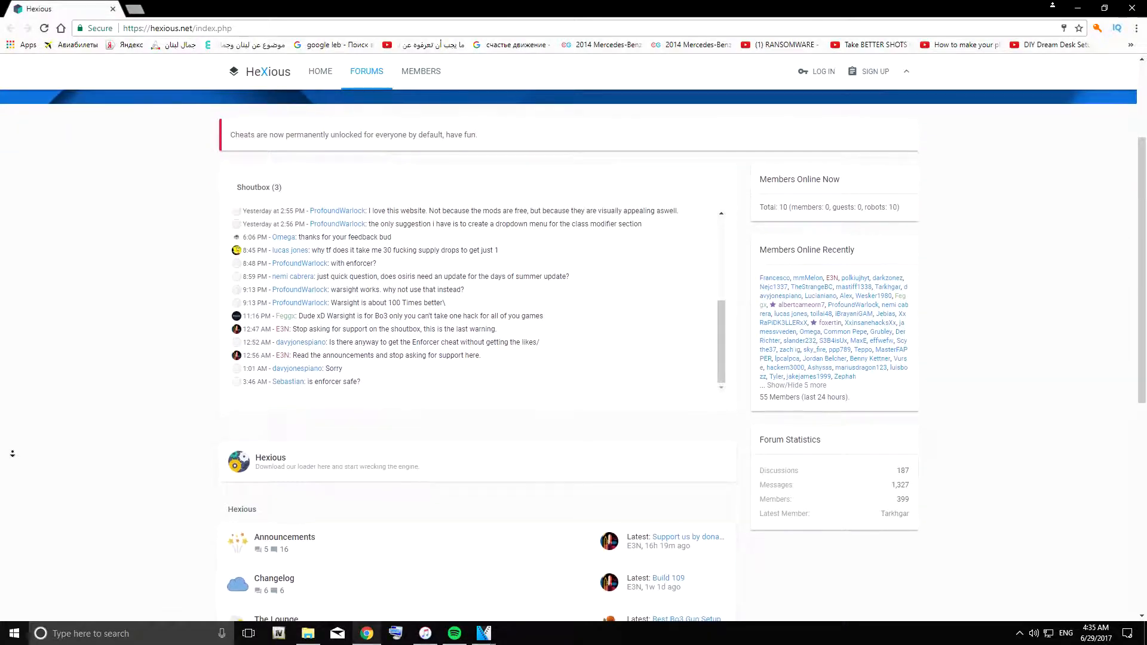
{"action": "scroll", "scroll_direction": "down", "scroll_amount": 3}
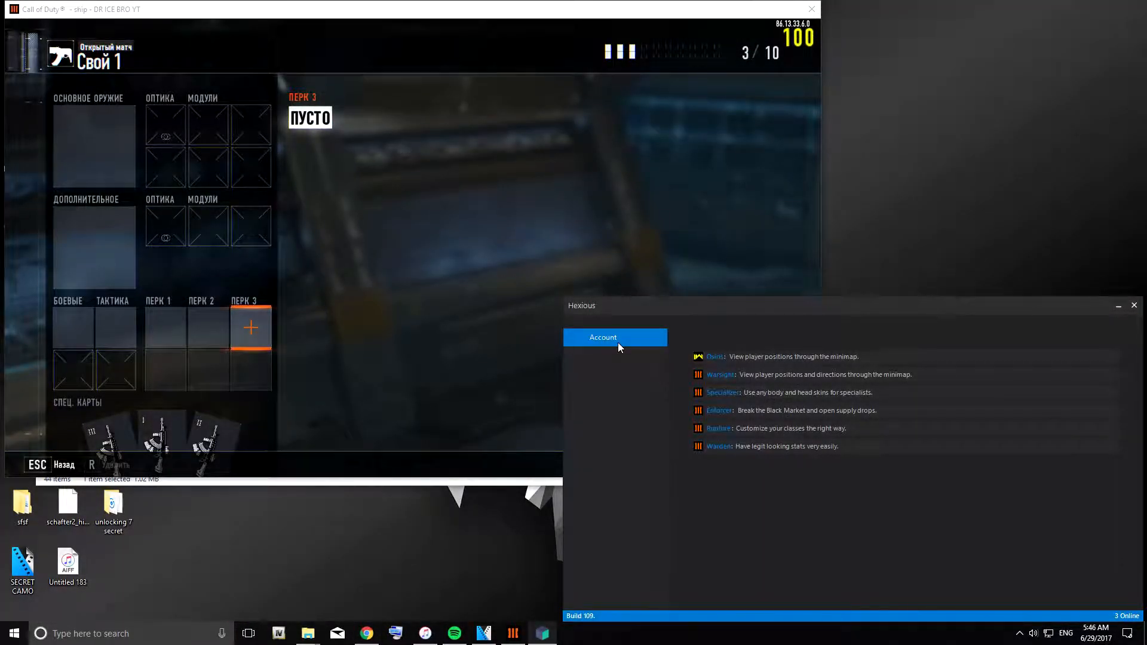
Step: Open the Rupture class editor in Hexious and bring the game's loadout screen forward
{"action": "left_click", "coordinate": [601, 356]}
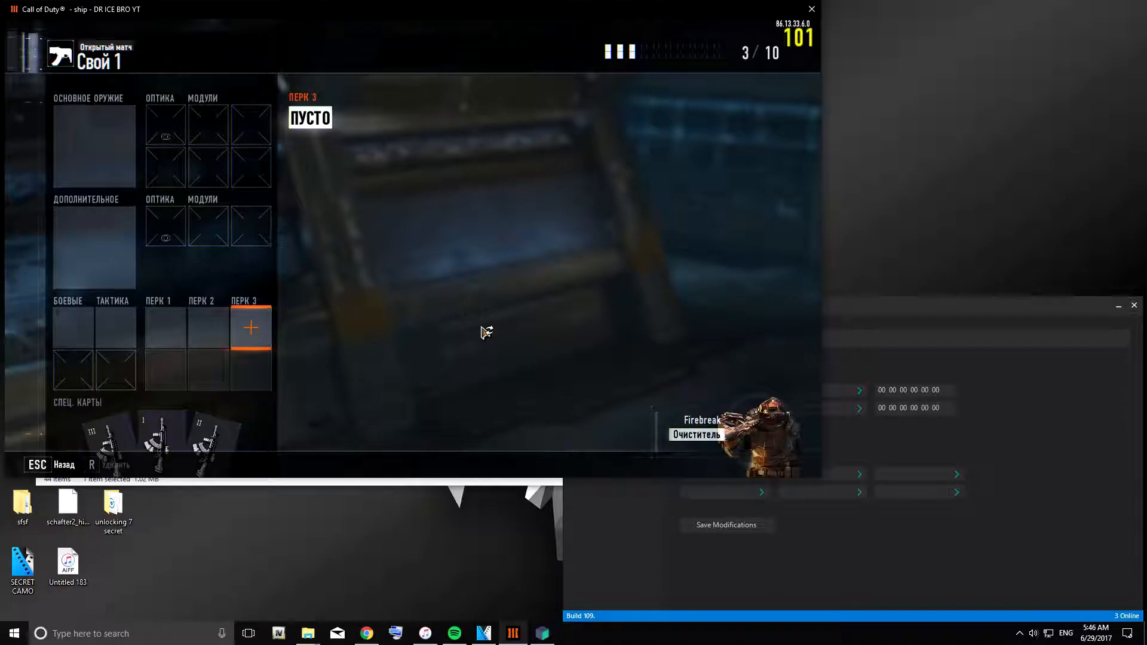
{"action": "left_click", "coordinate": [37, 465]}
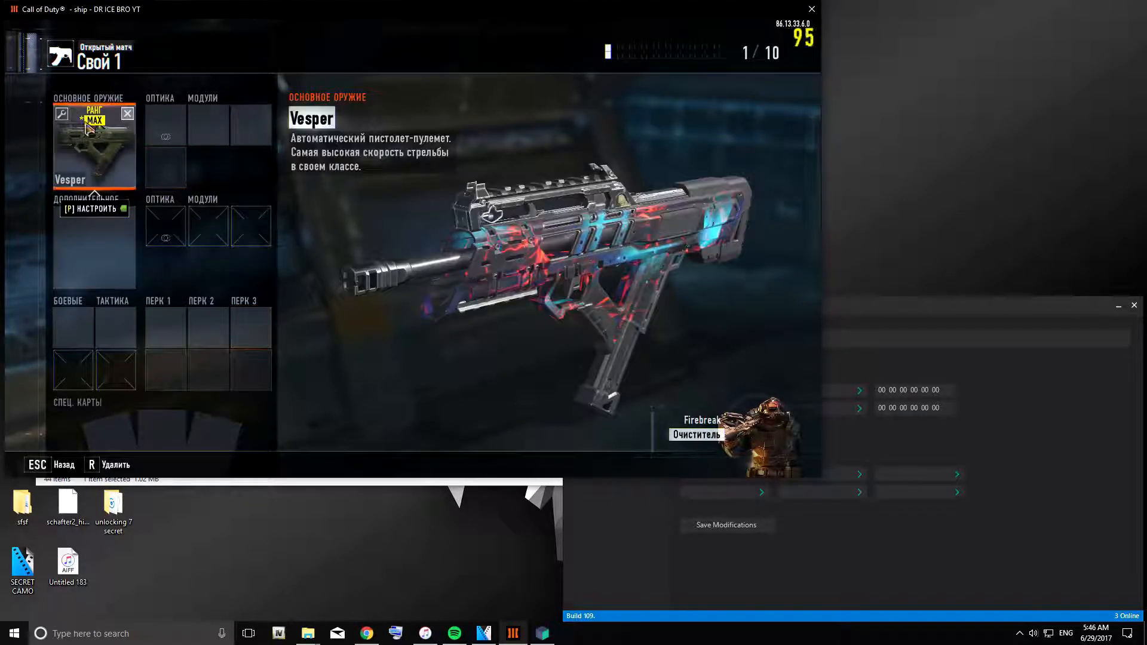
Step: Inspect the Vesper in Loadout 1's primary slot wearing its red-and-blue secret camo
{"action": "left_click", "coordinate": [251, 124]}
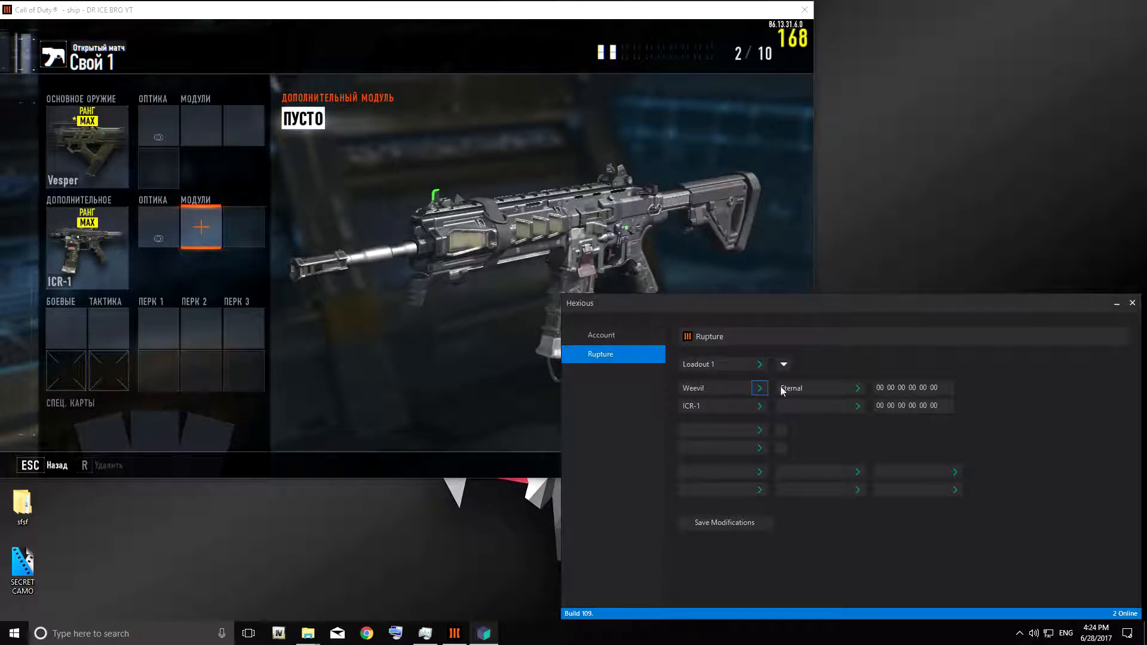
Step: Give the Weevil the Ethereal camo, save the loadout, and reload the class to show it in-game
{"action": "left_click", "coordinate": [857, 388]}
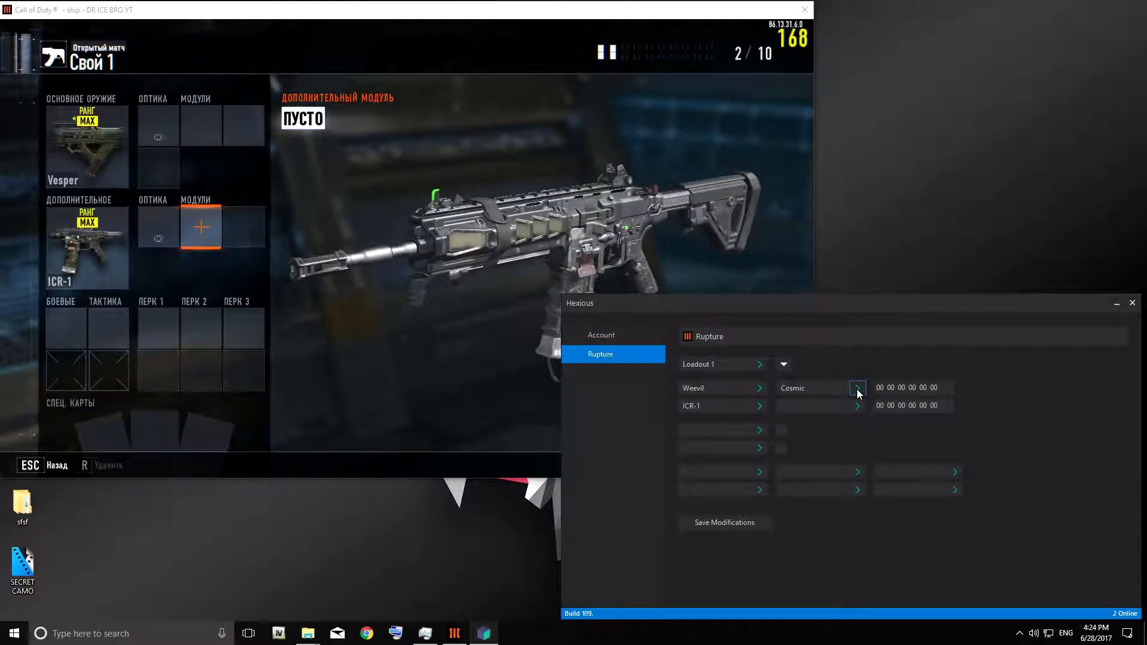
{"action": "left_click", "coordinate": [858, 387]}
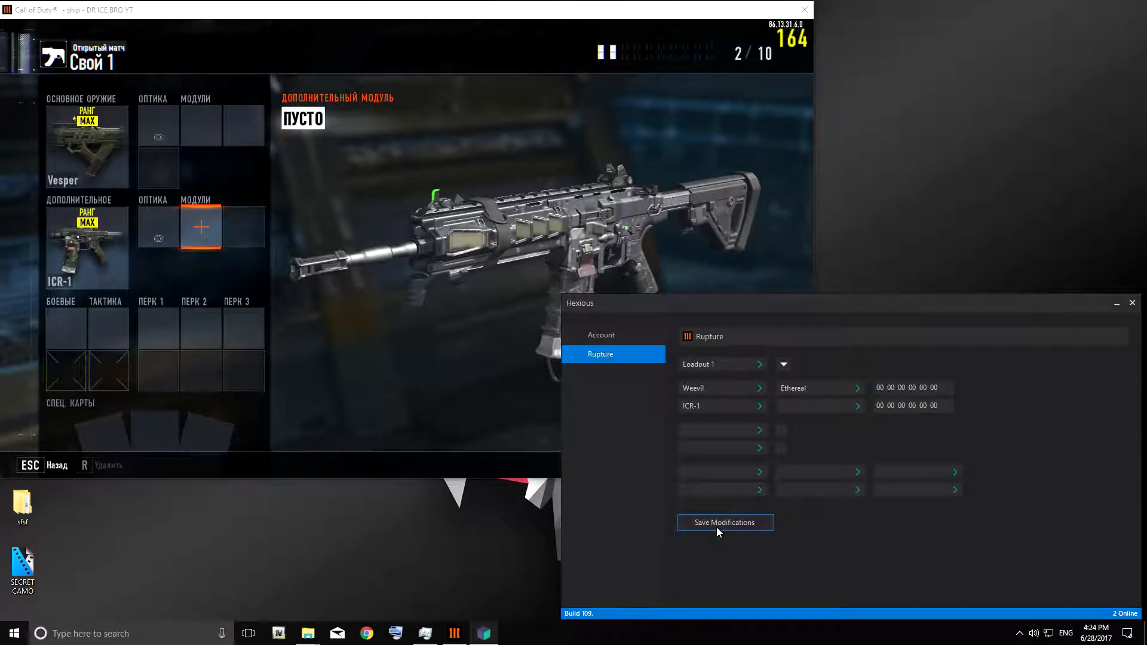
{"action": "left_click", "coordinate": [724, 522]}
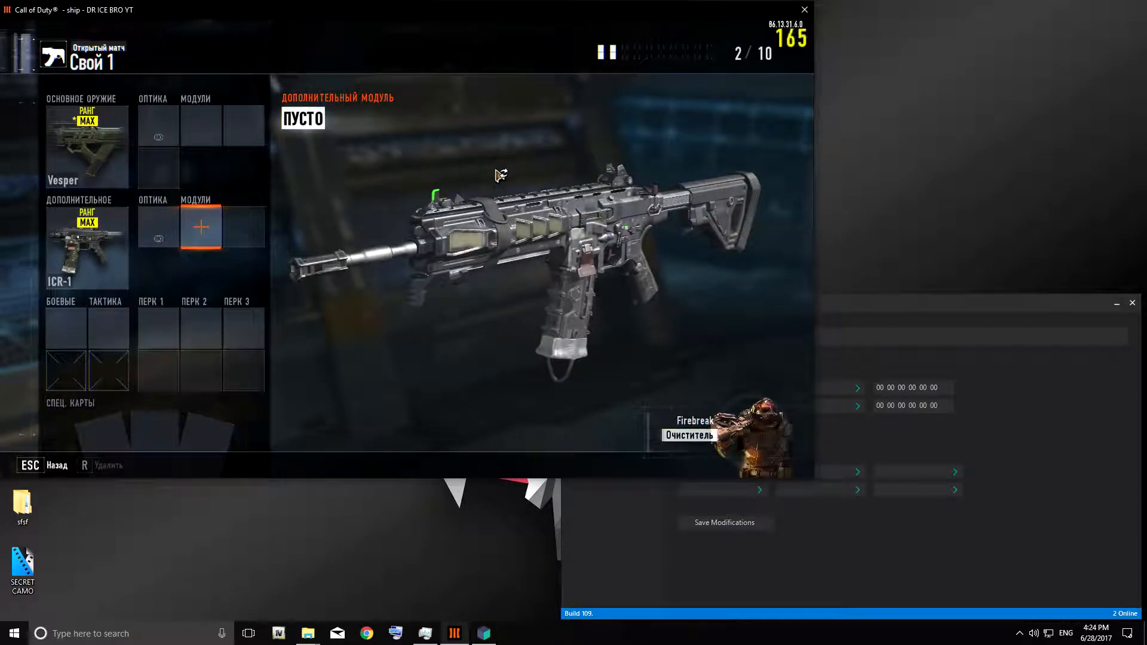
{"action": "left_click", "coordinate": [86, 246]}
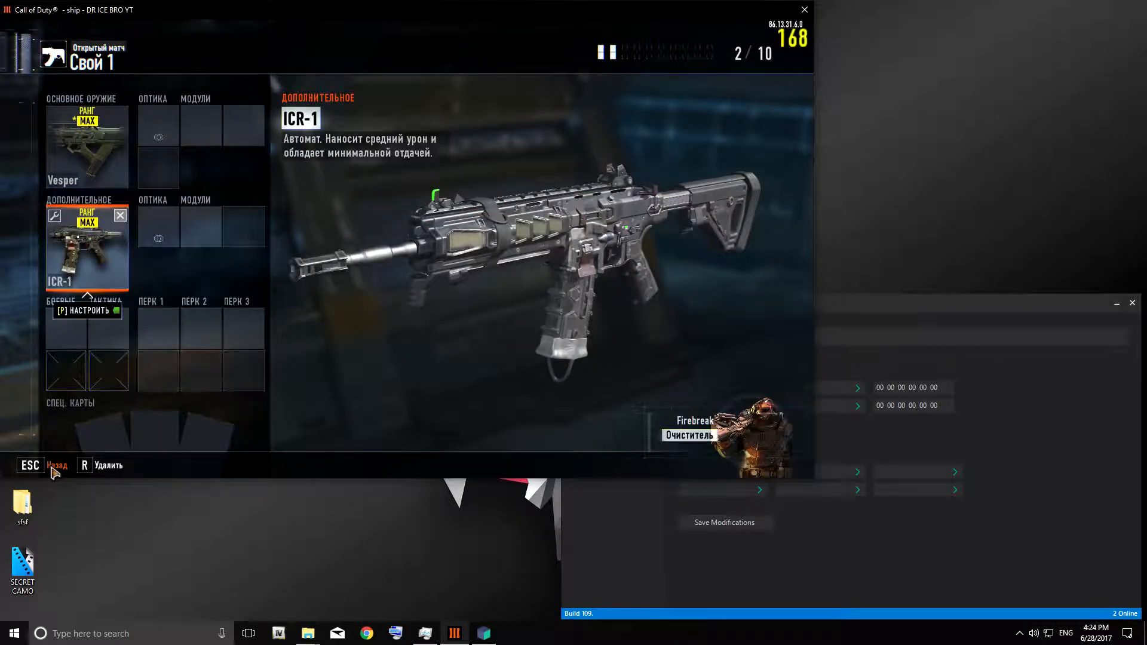
{"action": "left_click", "coordinate": [86, 146]}
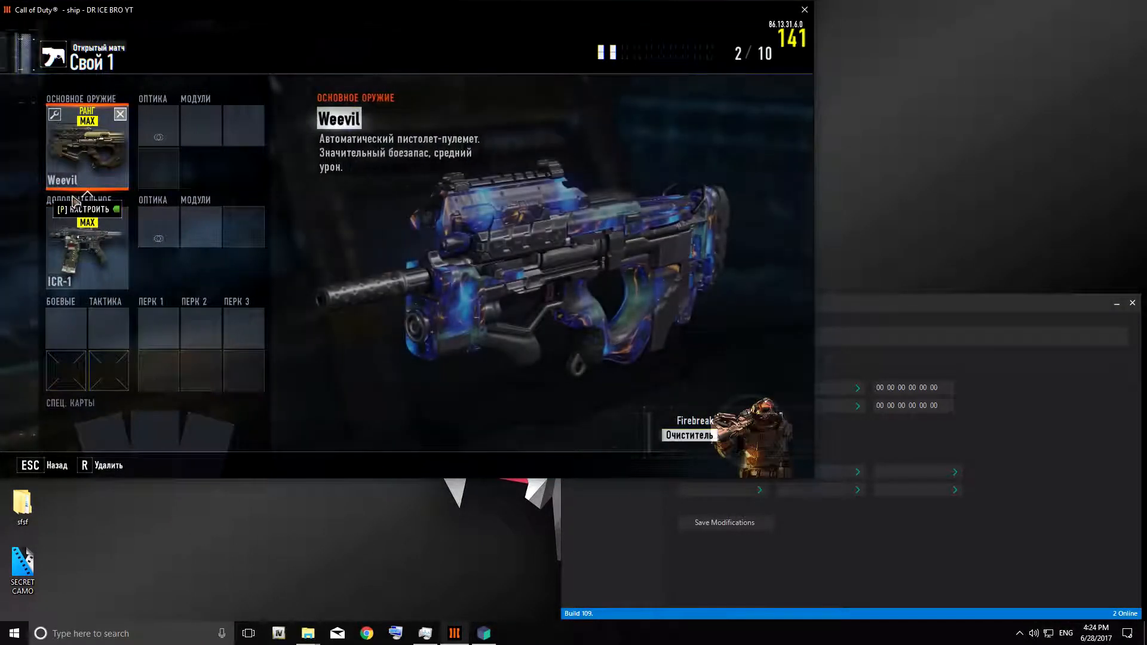